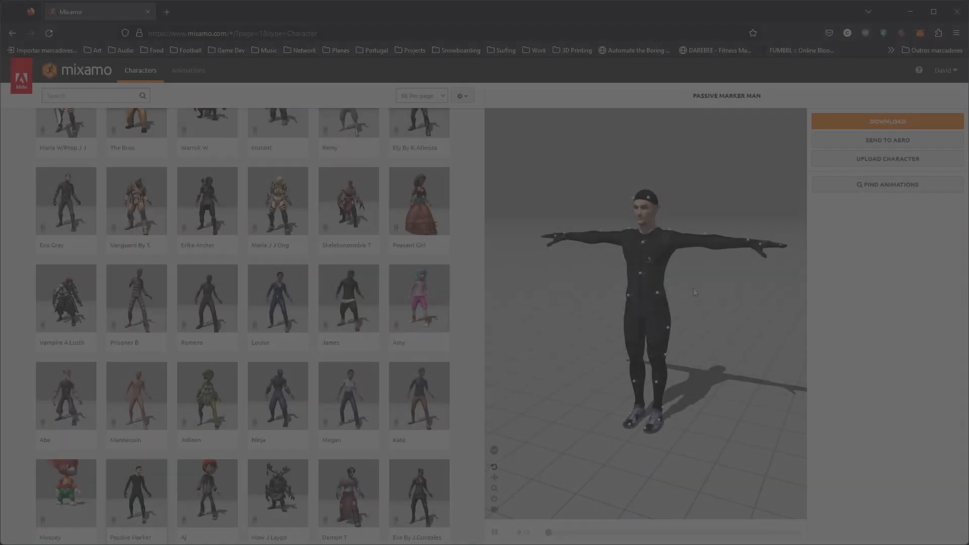
Switch to the Animations library so the Defeated animation previews on Passive Marker Man.
{"action": "left_click", "coordinate": [188, 70]}
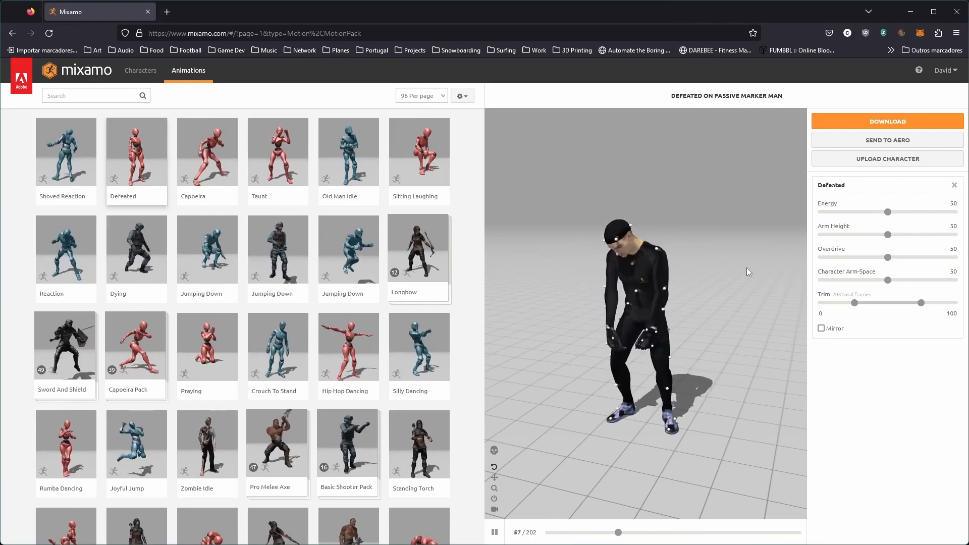
Download Samba Dancing as FBX Binary at 30 fps with Skin set to Without Skin.
{"action": "left_click", "coordinate": [886, 121]}
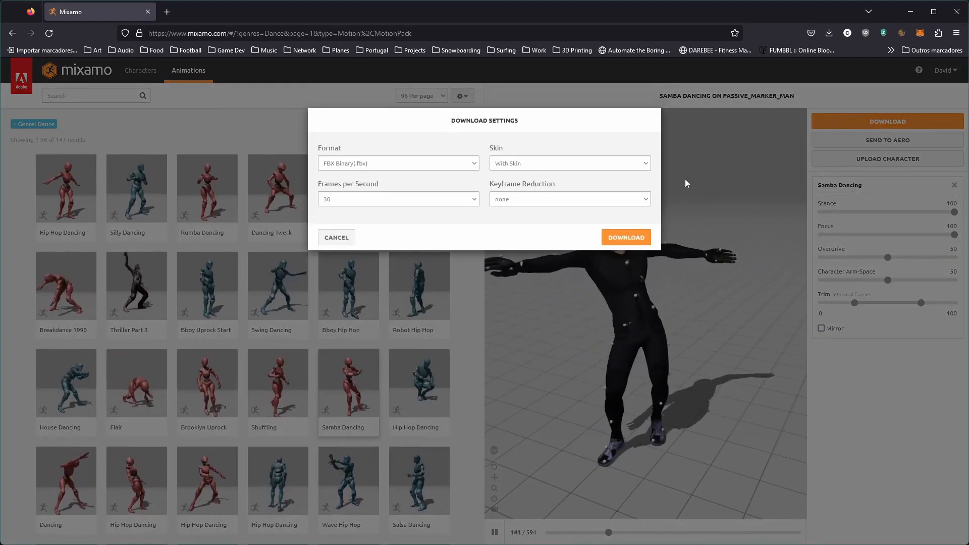
{"action": "left_click", "coordinate": [567, 163]}
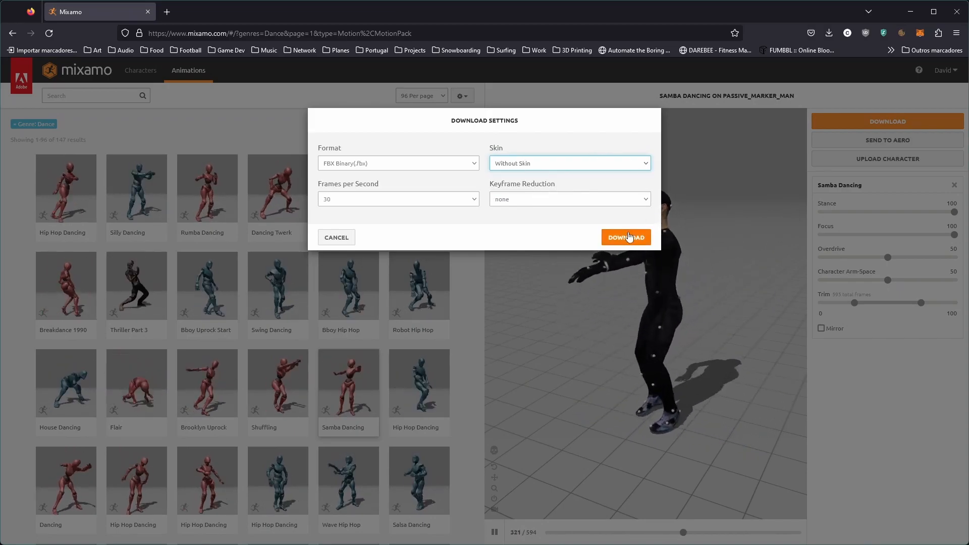
{"action": "left_click", "coordinate": [625, 237]}
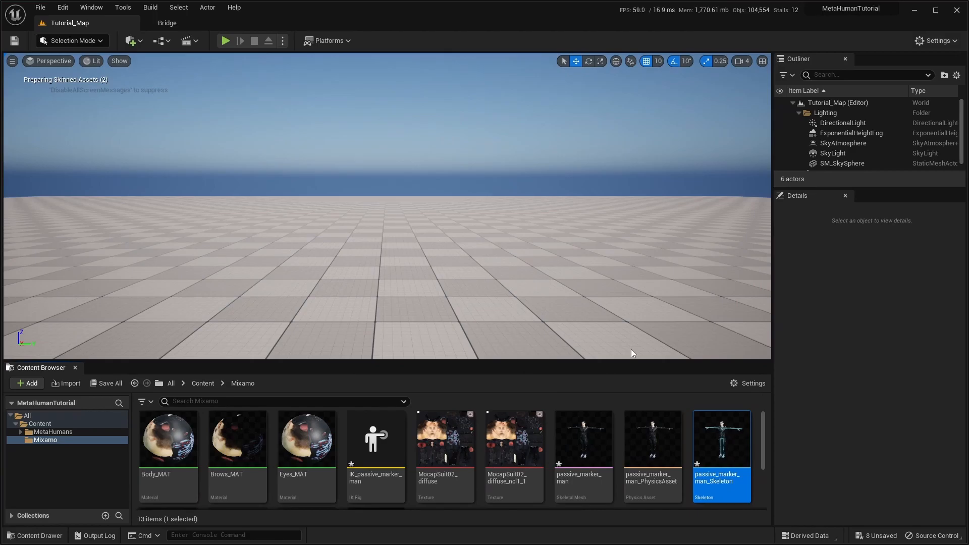